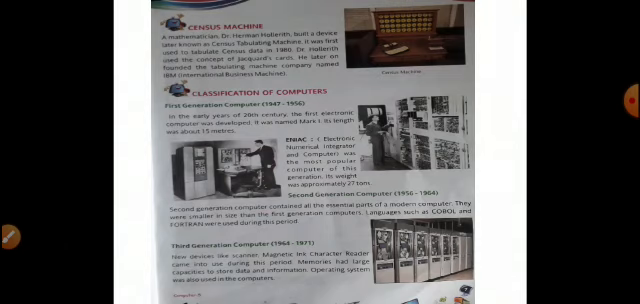
pyautogui.scroll(-3)
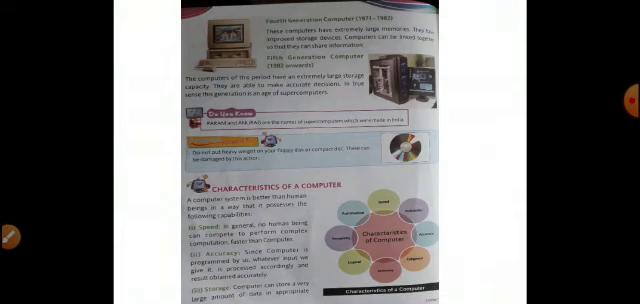